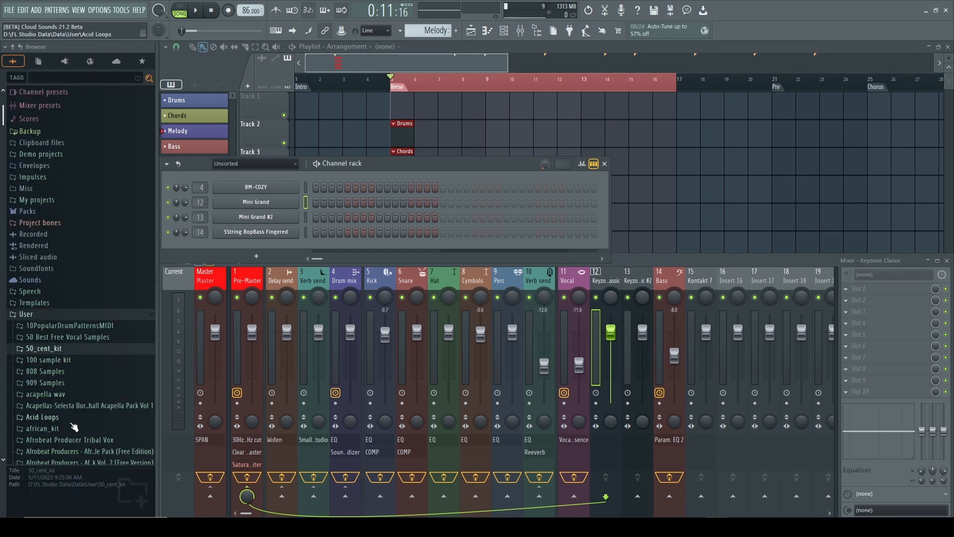
- Scroll the Browser and open the online Sounds library to reach the Rendezvous pack
{"action": "scroll", "scroll_direction": "down", "scroll_amount": 3}
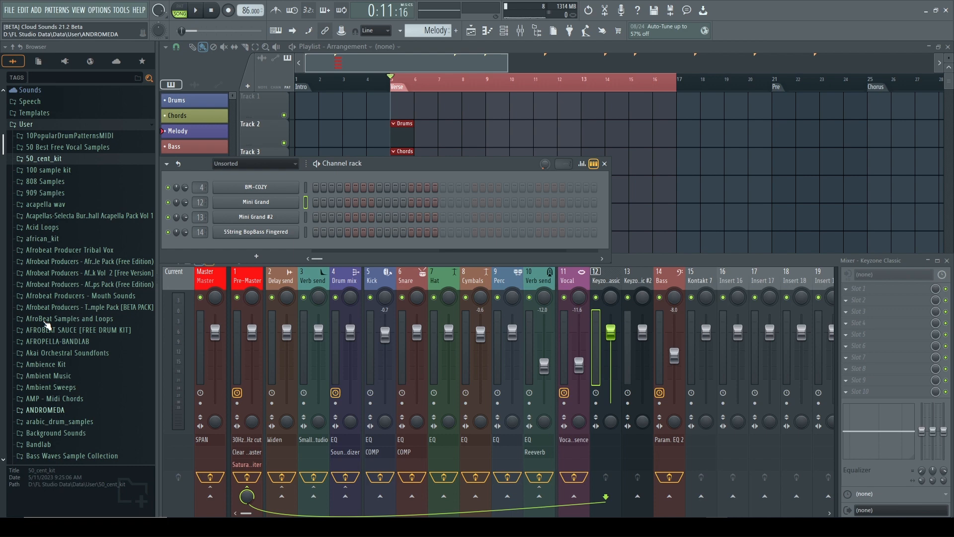
{"action": "scroll", "scroll_direction": "down", "scroll_amount": 3}
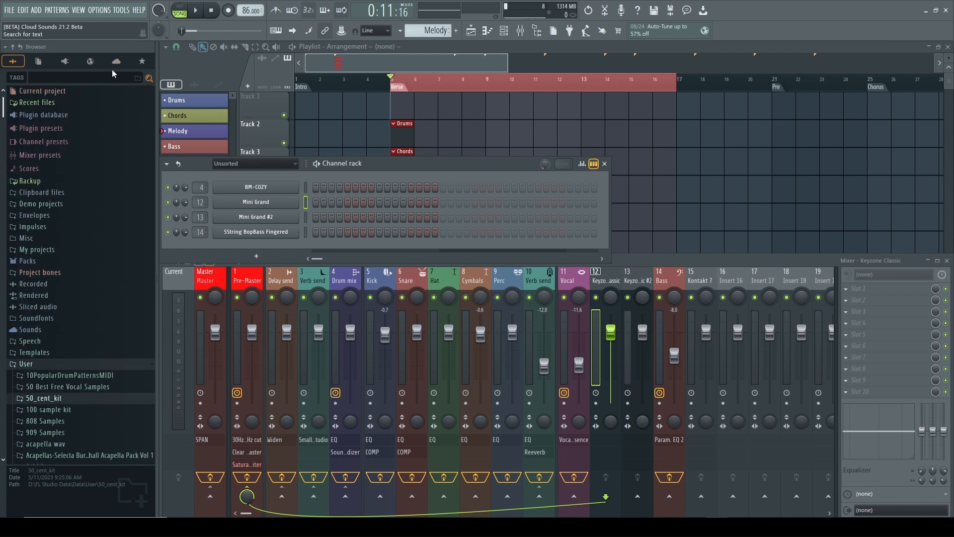
{"action": "left_click", "coordinate": [134, 61]}
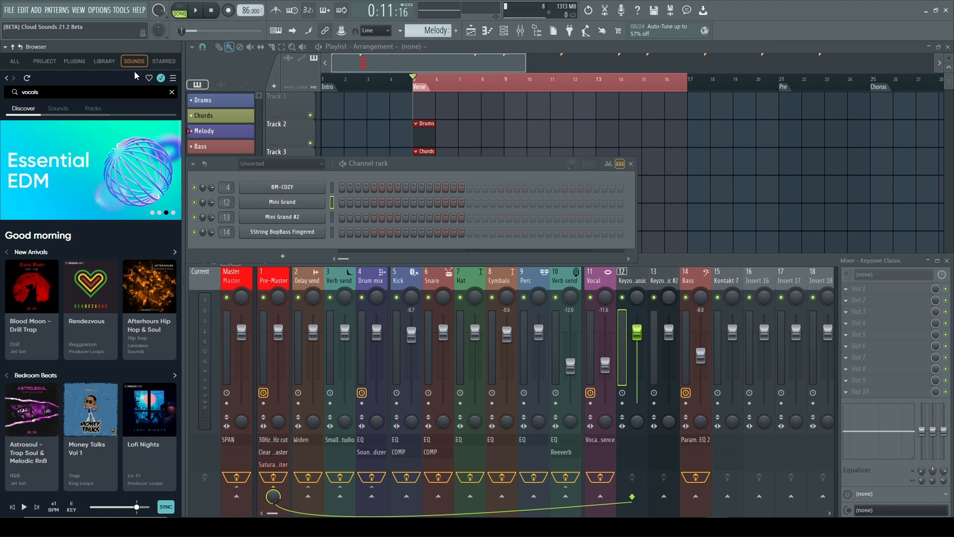
{"action": "mouse_move", "coordinate": [51, 204]}
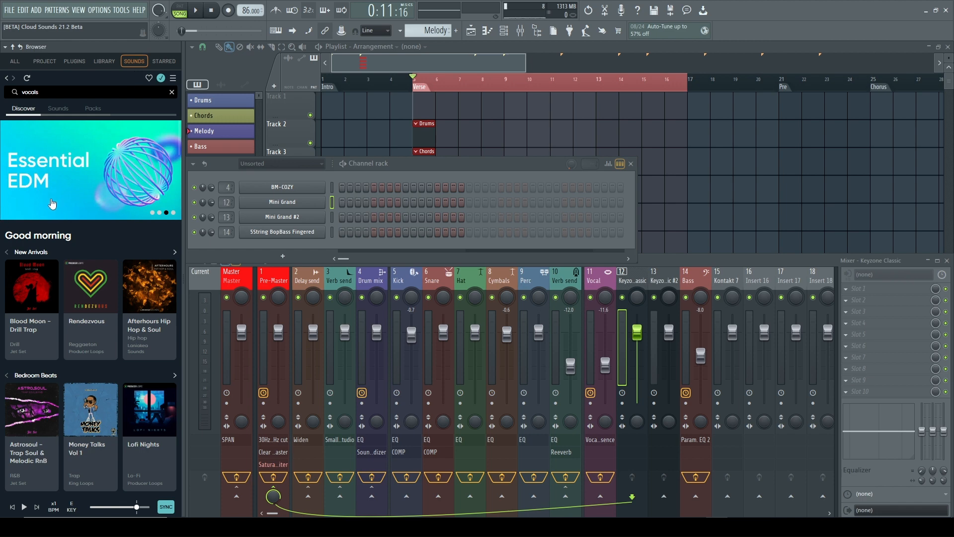
{"action": "mouse_move", "coordinate": [78, 220]}
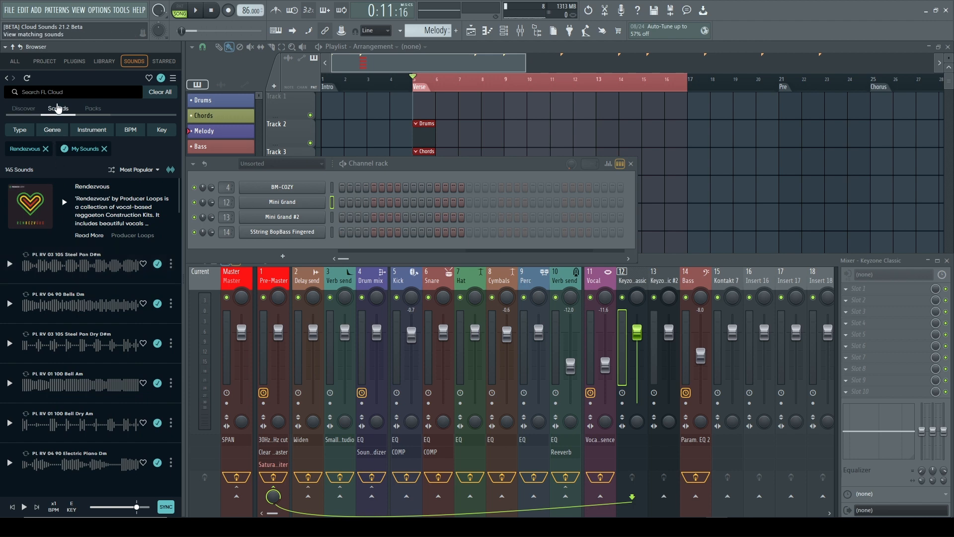
- Search the pack for 'vocals' and preview Bromar Vocals Dry Dm 5 and Dry Em 1
{"action": "left_click", "coordinate": [67, 92]}
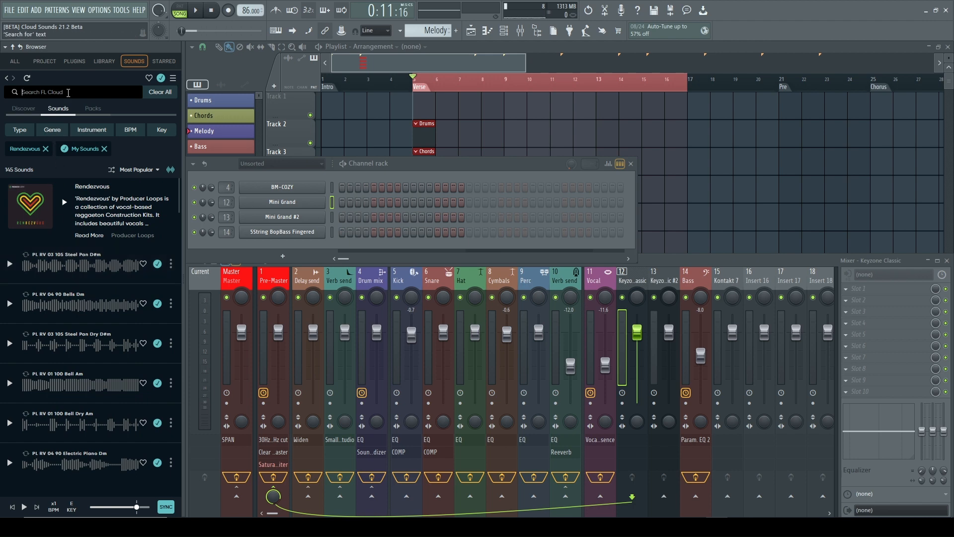
{"action": "type", "text": "vocals"}
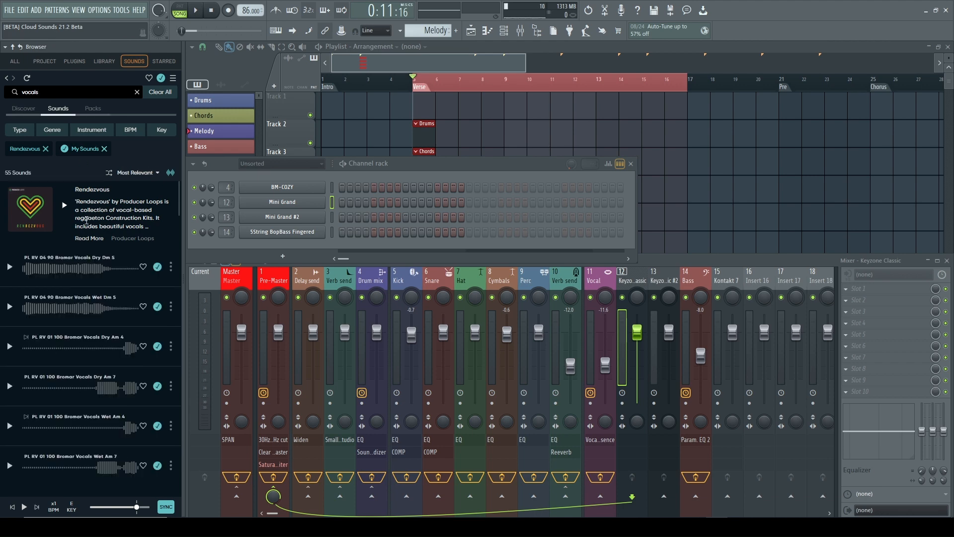
{"action": "left_click", "coordinate": [9, 267]}
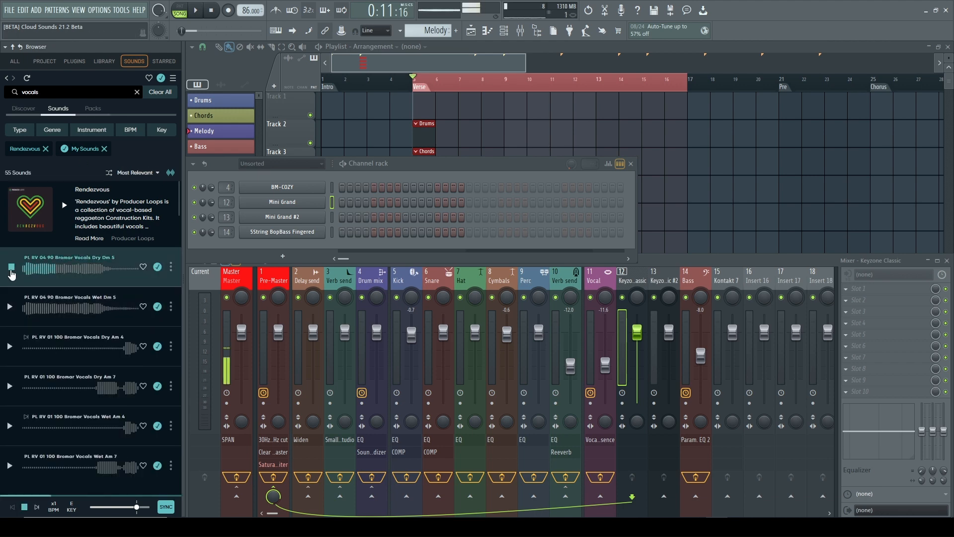
{"action": "left_click", "coordinate": [9, 306]}
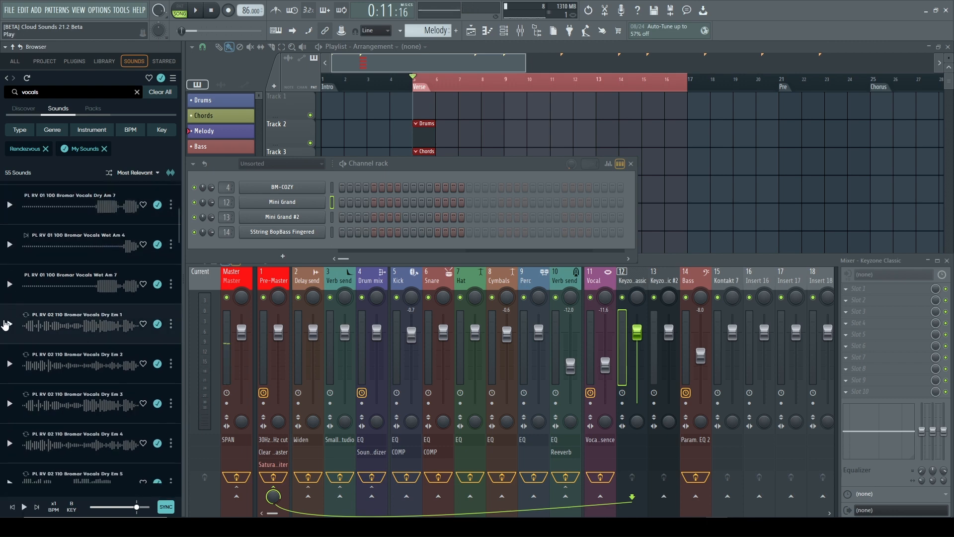
{"action": "left_click", "coordinate": [9, 323]}
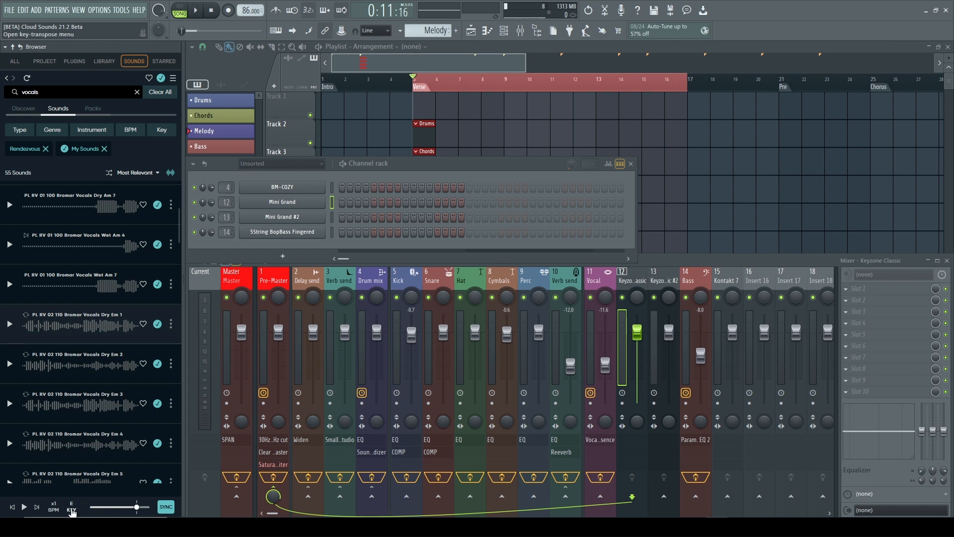
- Raise the browser's preview key transpose to +1 semitone
{"action": "left_click", "coordinate": [71, 509]}
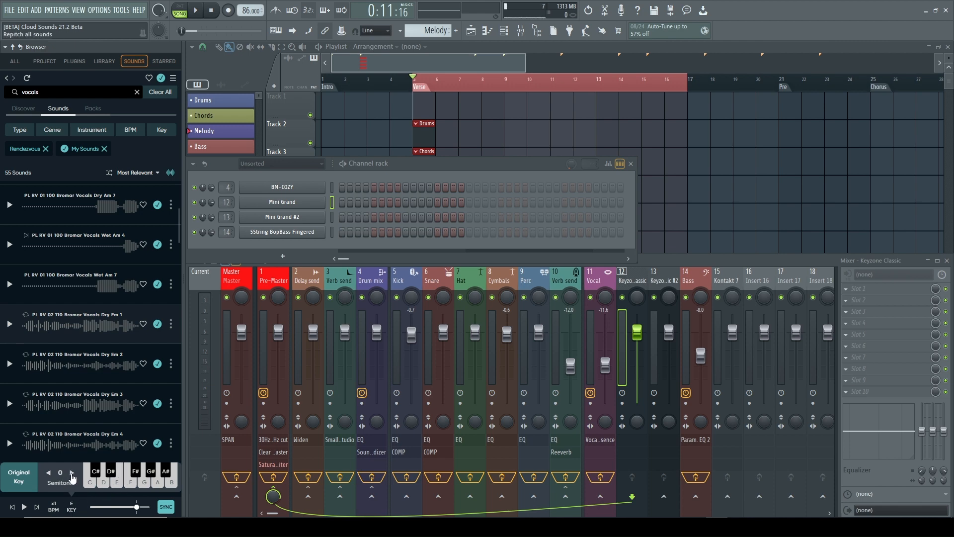
{"action": "left_click", "coordinate": [71, 473]}
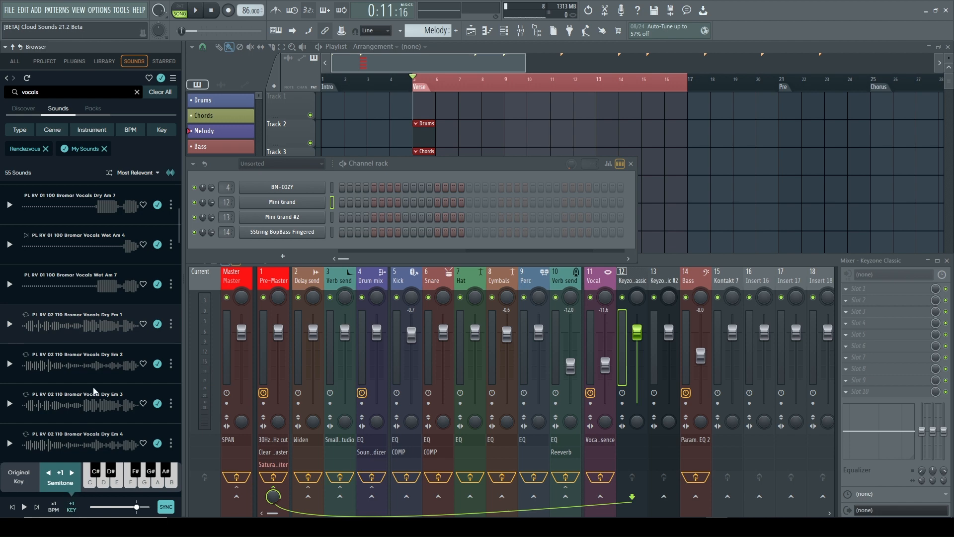
{"action": "mouse_move", "coordinate": [75, 327]}
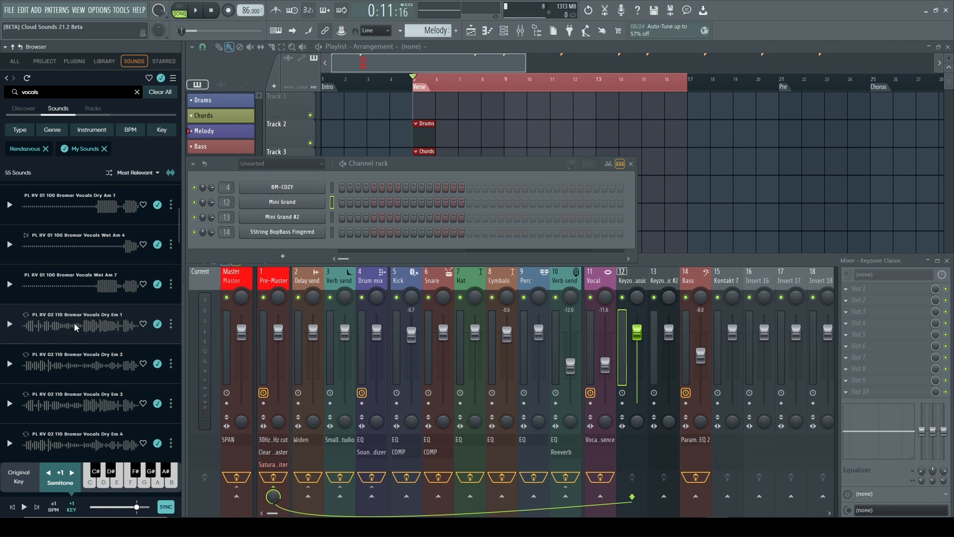
{"action": "mouse_move", "coordinate": [209, 284]}
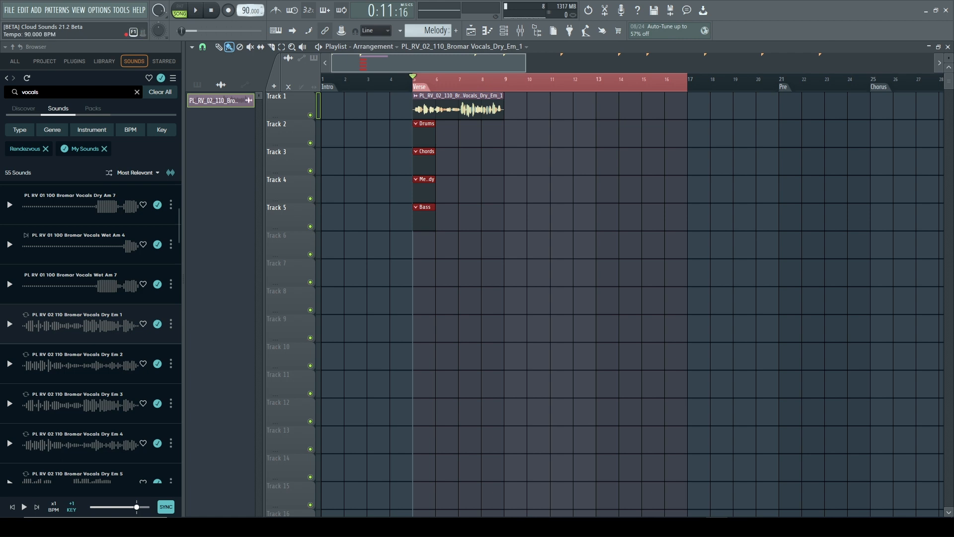
- Set tempo to 92 BPM and give the vocal clip Stretch mode with Normalize
{"action": "left_click", "coordinate": [251, 10]}
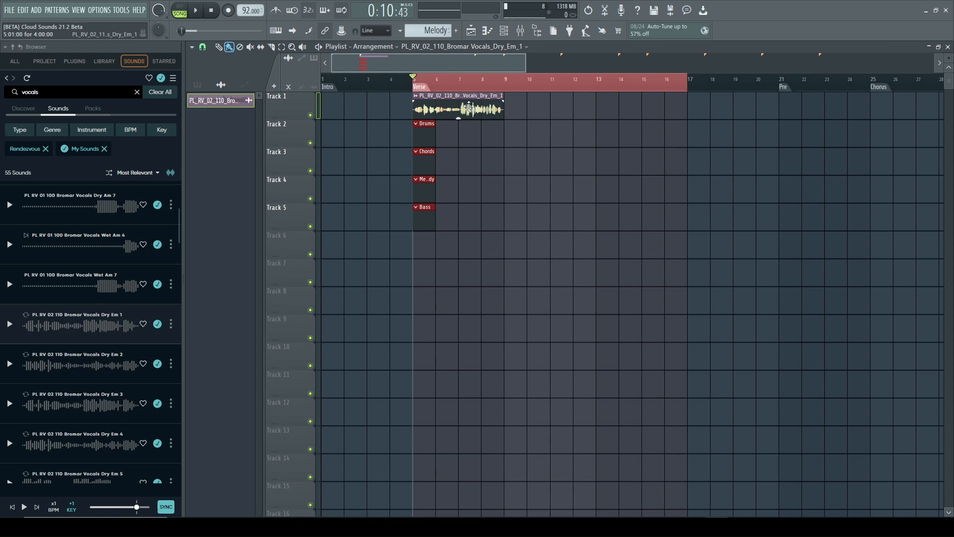
{"action": "double_click", "coordinate": [459, 108]}
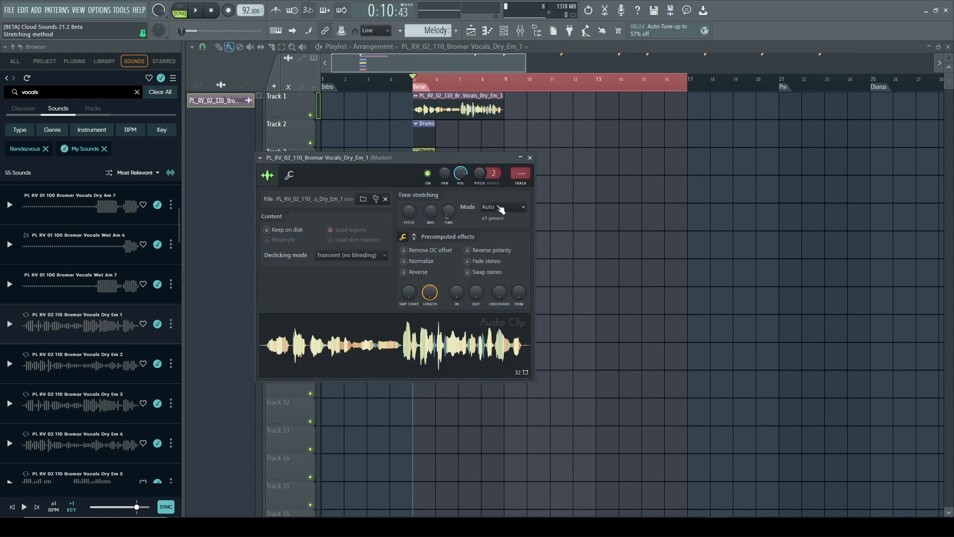
{"action": "left_click", "coordinate": [502, 206]}
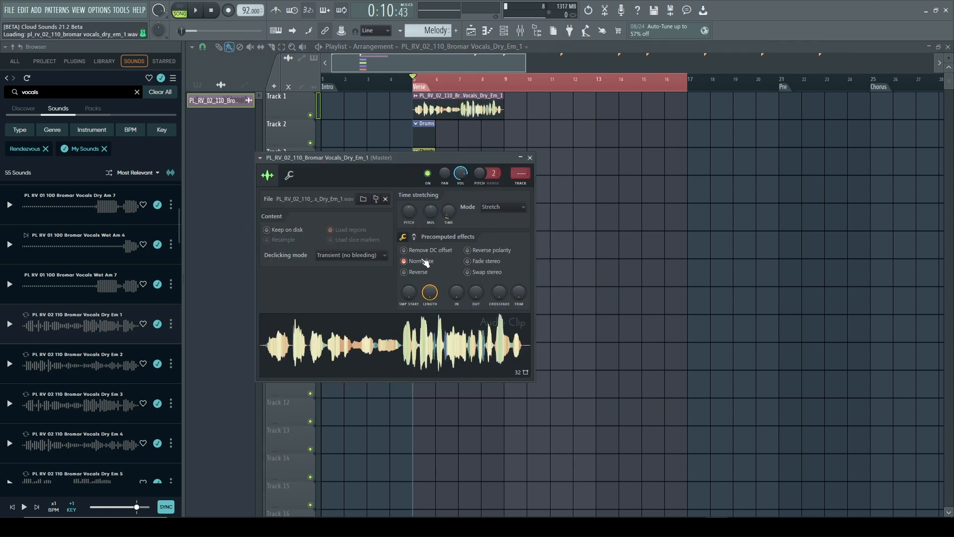
{"action": "left_click", "coordinate": [193, 10]}
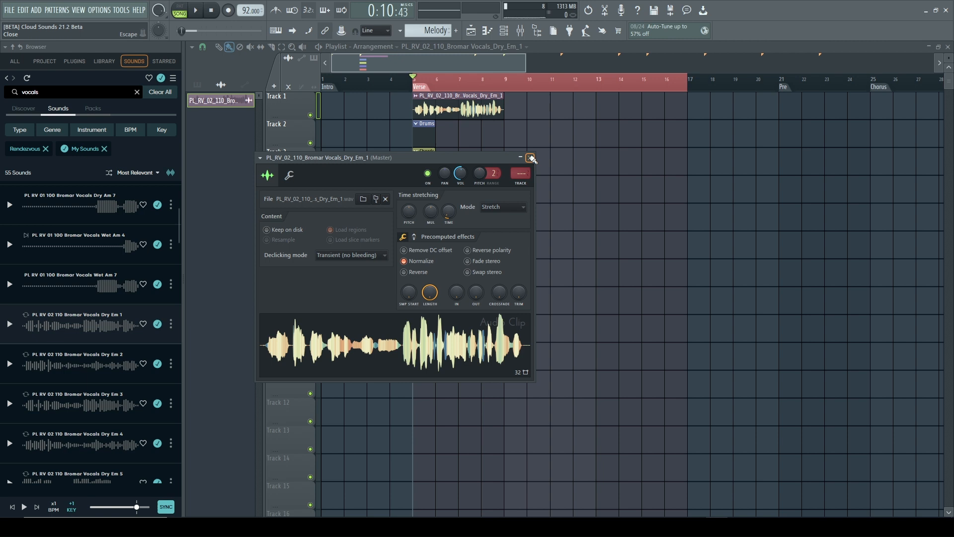
{"action": "left_click", "coordinate": [531, 157]}
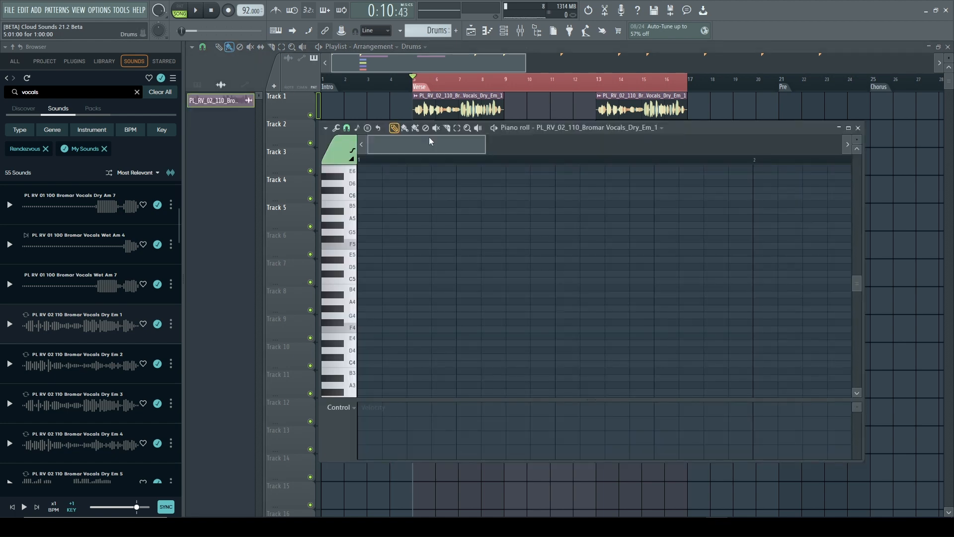
- Clear the pack filters in the Sounds library and restrict results to one-shot samples
{"action": "left_click", "coordinate": [14, 61]}
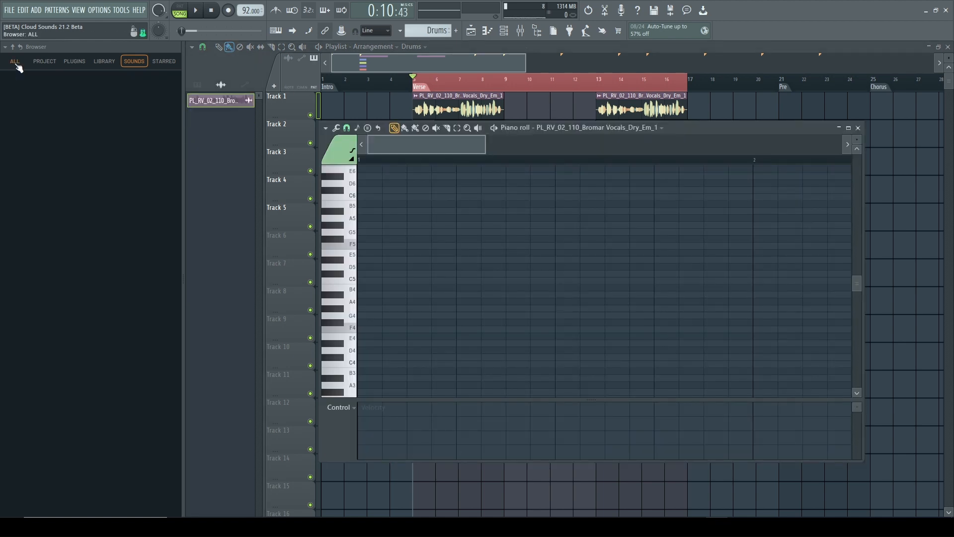
{"action": "left_click", "coordinate": [133, 61]}
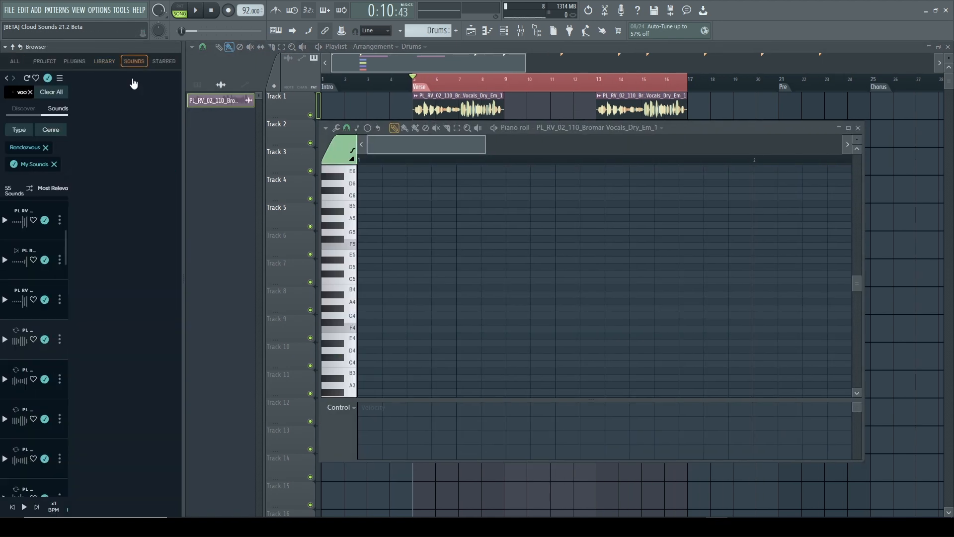
{"action": "type", "text": "vocals"}
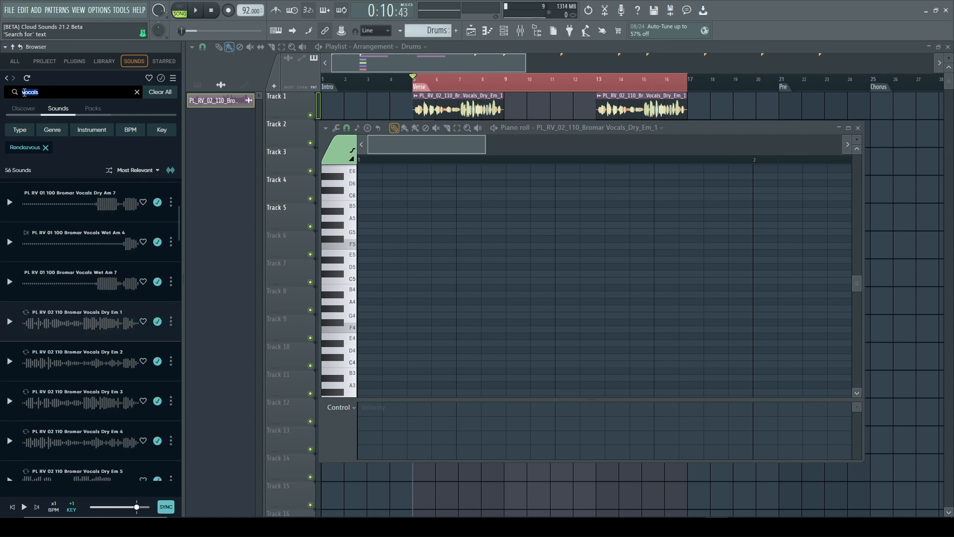
{"action": "left_click", "coordinate": [23, 109]}
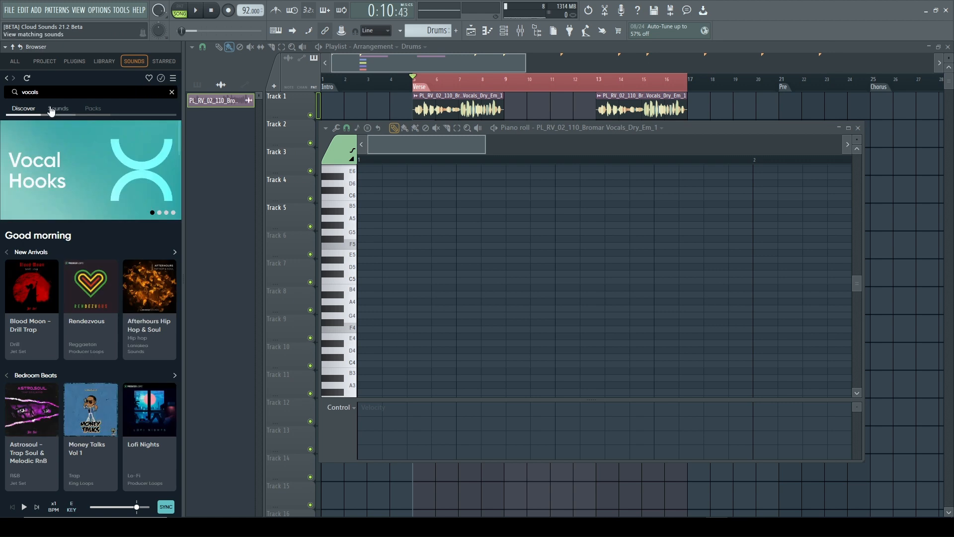
{"action": "left_click", "coordinate": [59, 109]}
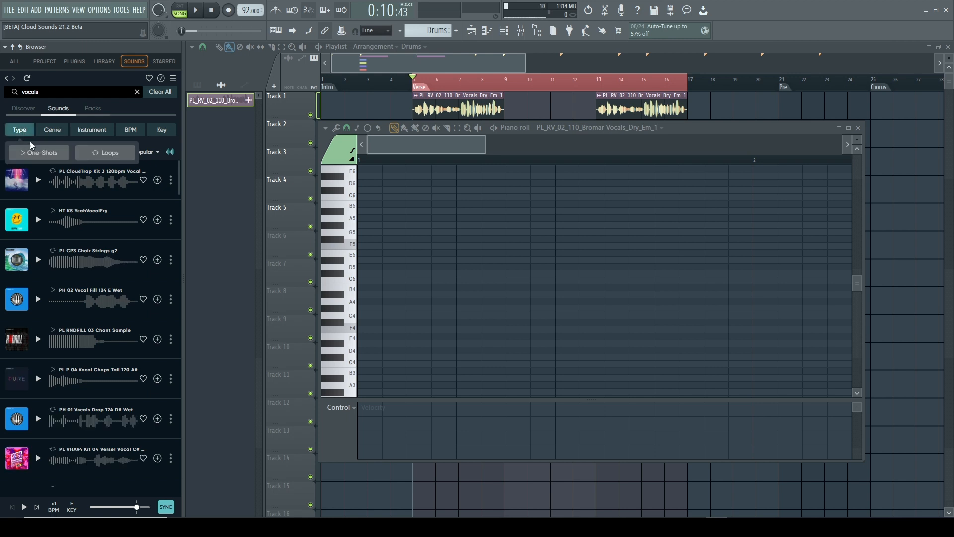
{"action": "left_click", "coordinate": [39, 153]}
{"action": "type", "text": "kick"}
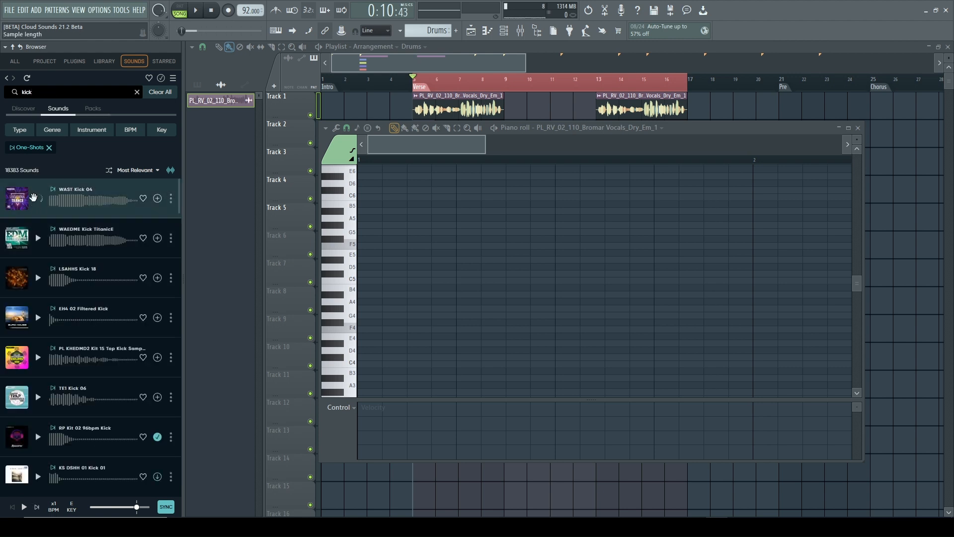
- Audition LSAHHS Kick 18, add it as a new channel, and show the Channel rack
{"action": "left_click", "coordinate": [37, 278]}
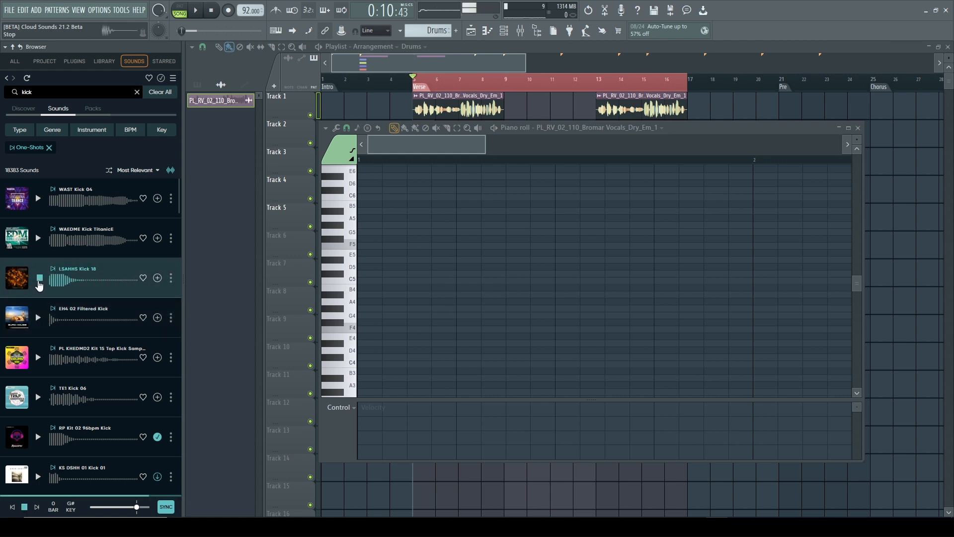
{"action": "mouse_move", "coordinate": [157, 279]}
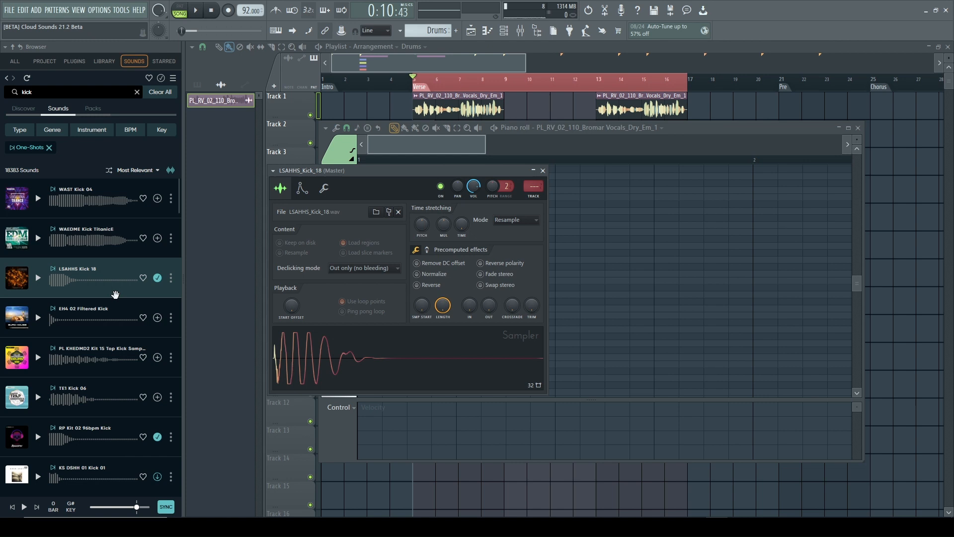
{"action": "left_click", "coordinate": [541, 170]}
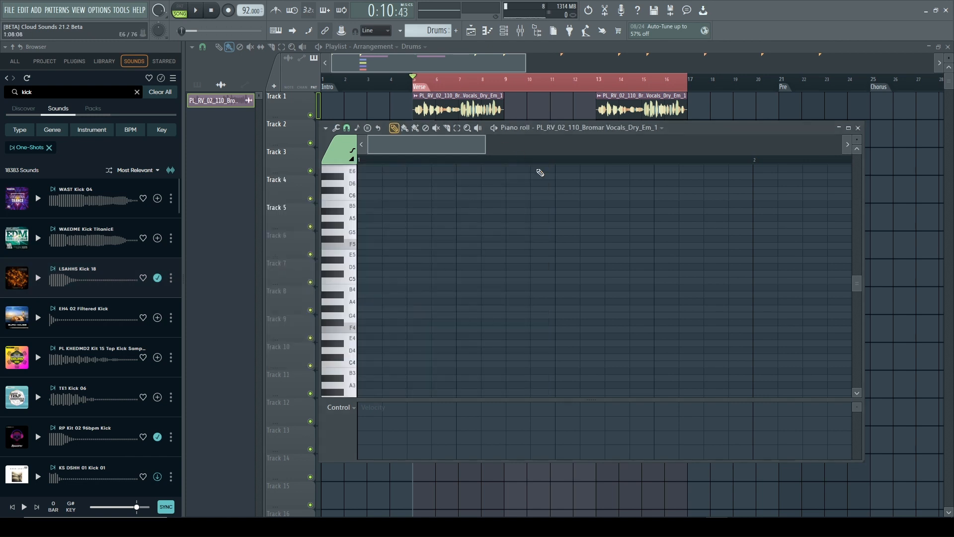
{"action": "left_click", "coordinate": [857, 128]}
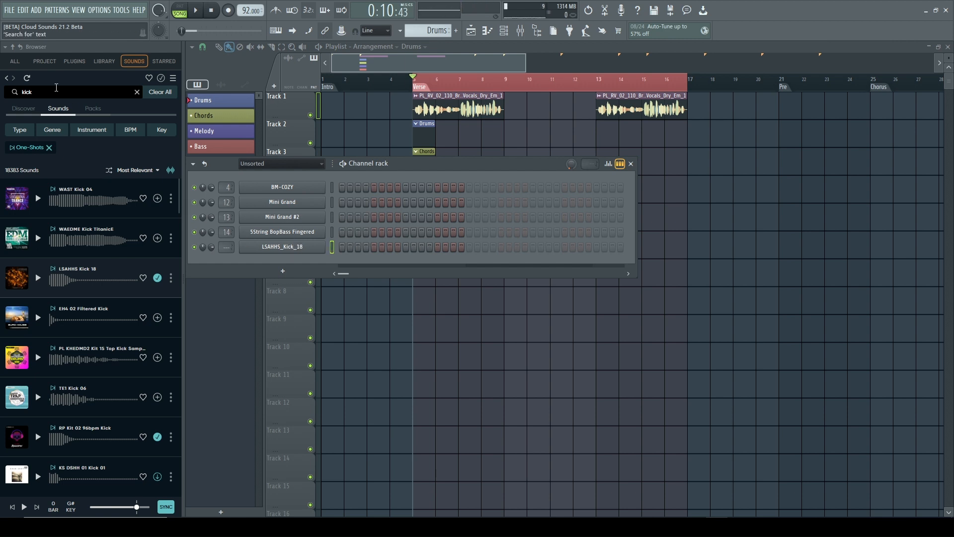
- Search the library for snares and preview a snare one-shot
{"action": "type", "text": "snd"}
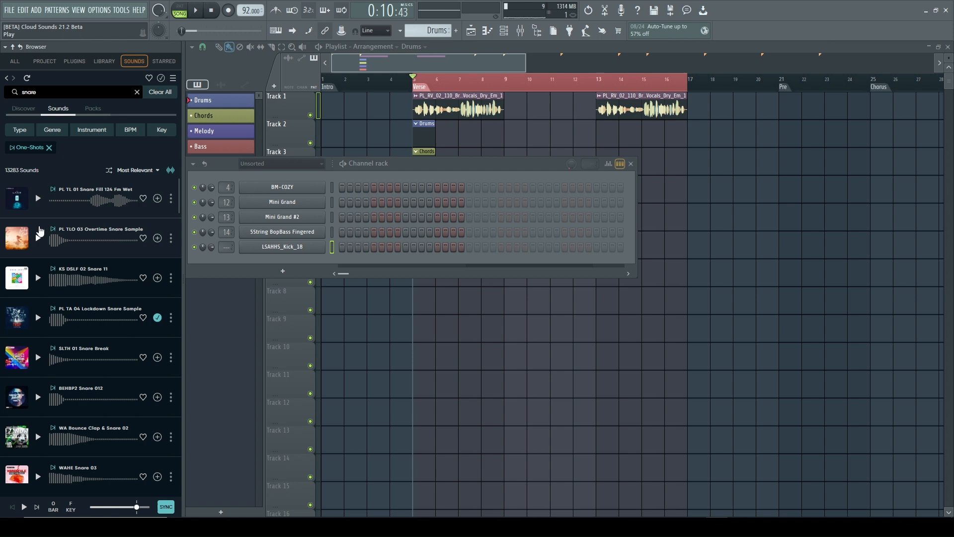
{"action": "mouse_move", "coordinate": [35, 294]}
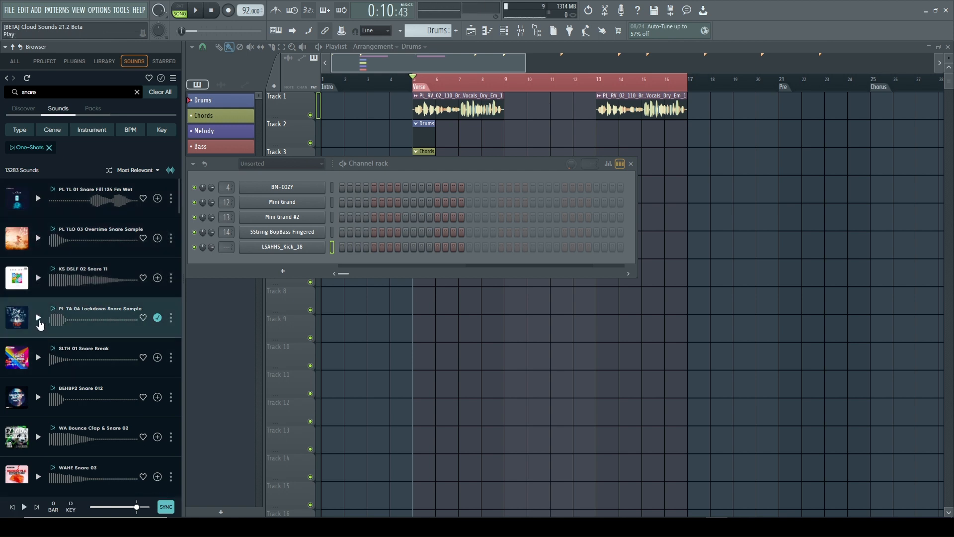
{"action": "scroll", "scroll_direction": "down", "scroll_amount": 3}
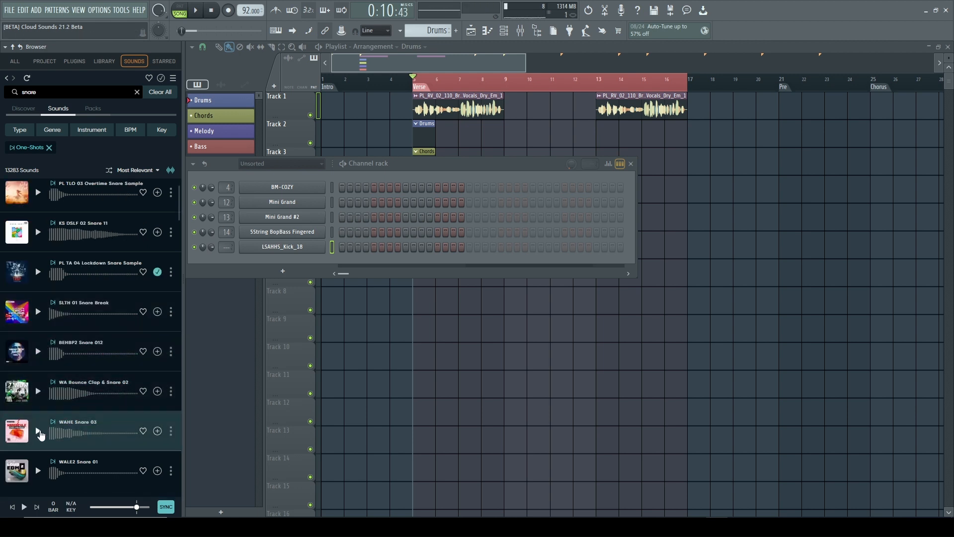
{"action": "left_click", "coordinate": [37, 470]}
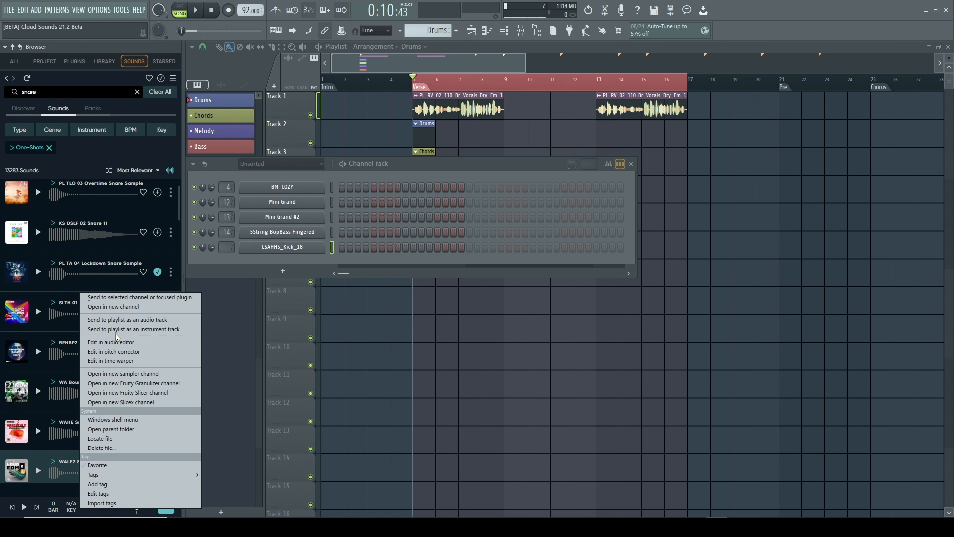
- Load WALE2 Snare 01 into a new channel set to Stretch time stretching
{"action": "left_click", "coordinate": [112, 306]}
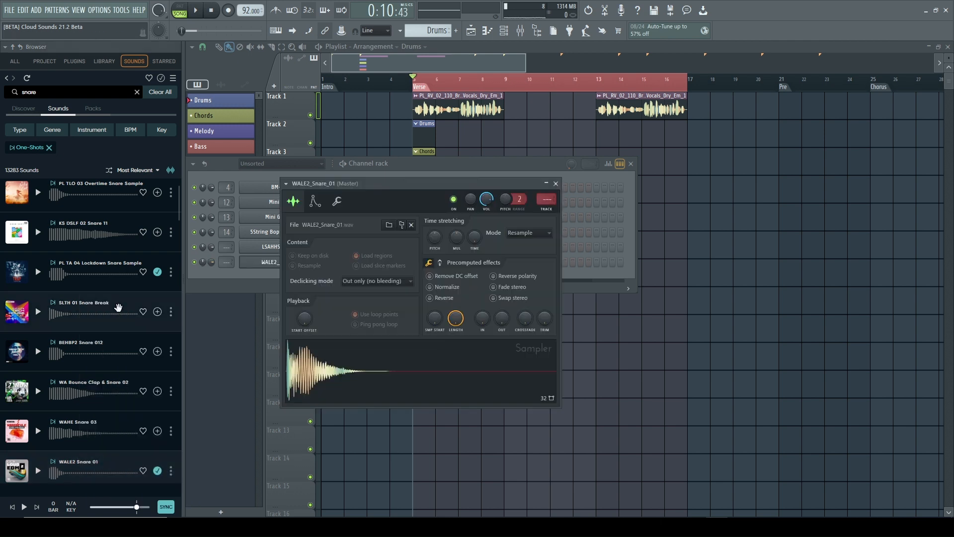
{"action": "mouse_move", "coordinate": [201, 226]}
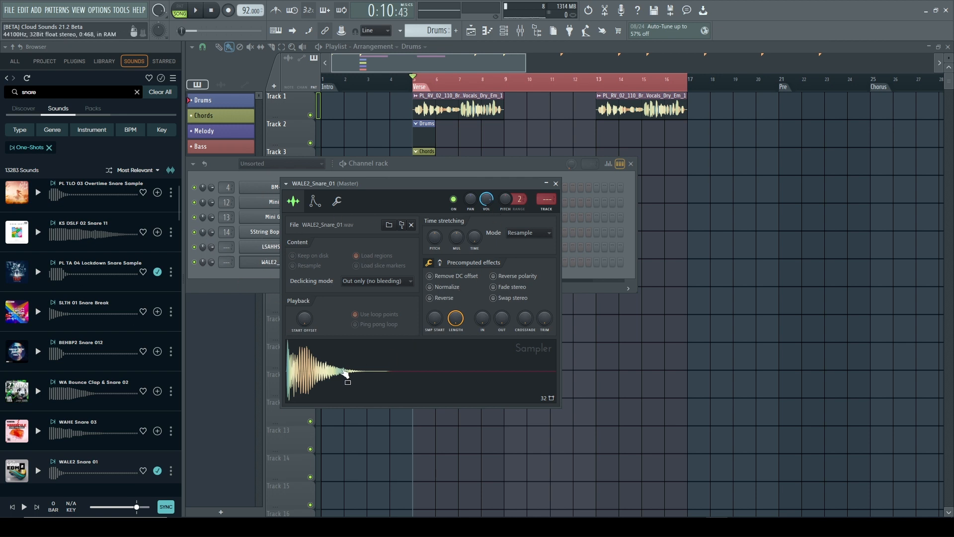
{"action": "left_click", "coordinate": [528, 233]}
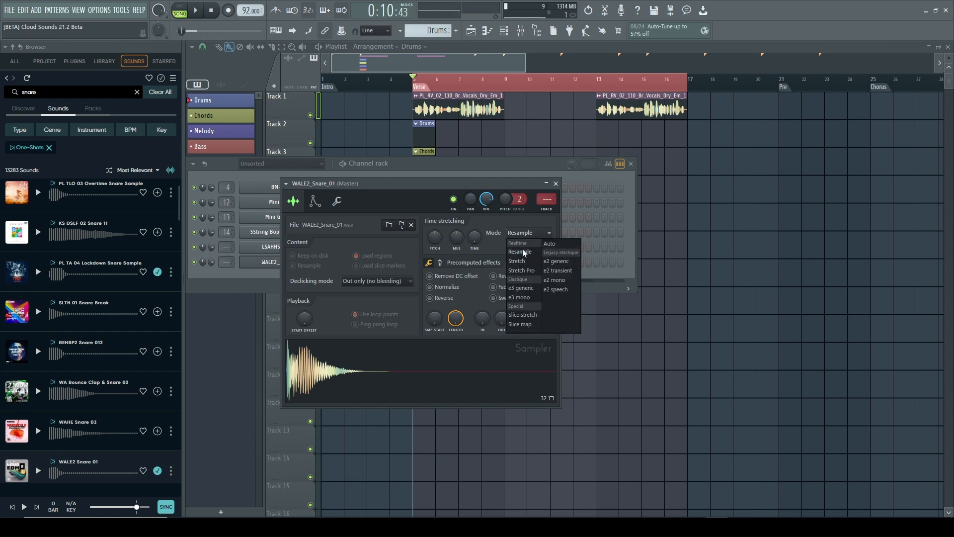
{"action": "left_click", "coordinate": [516, 260]}
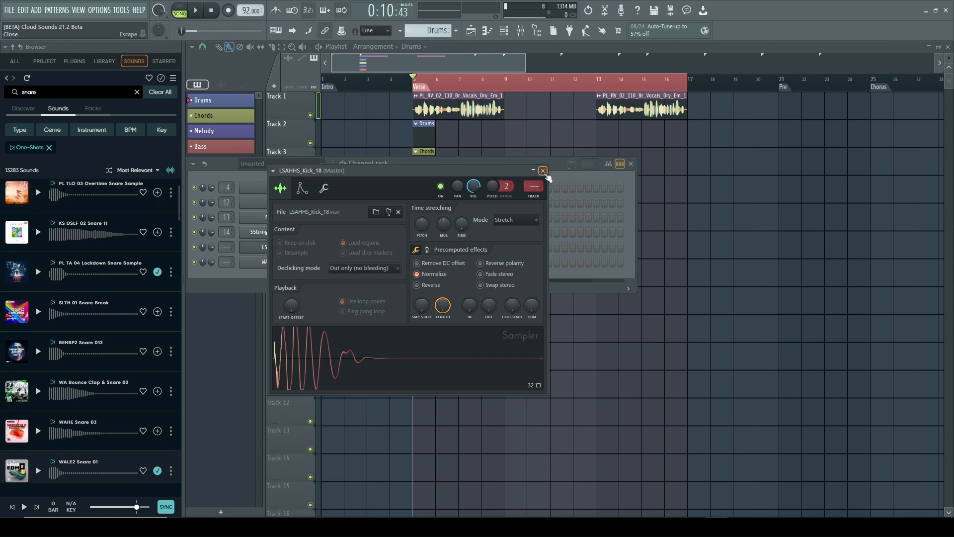
{"action": "left_click", "coordinate": [542, 170]}
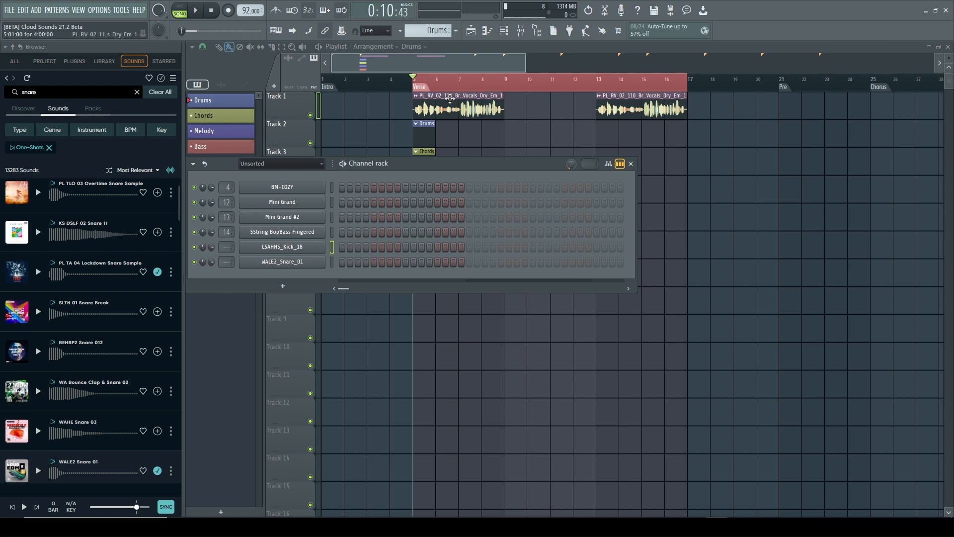
{"action": "left_click", "coordinate": [281, 247]}
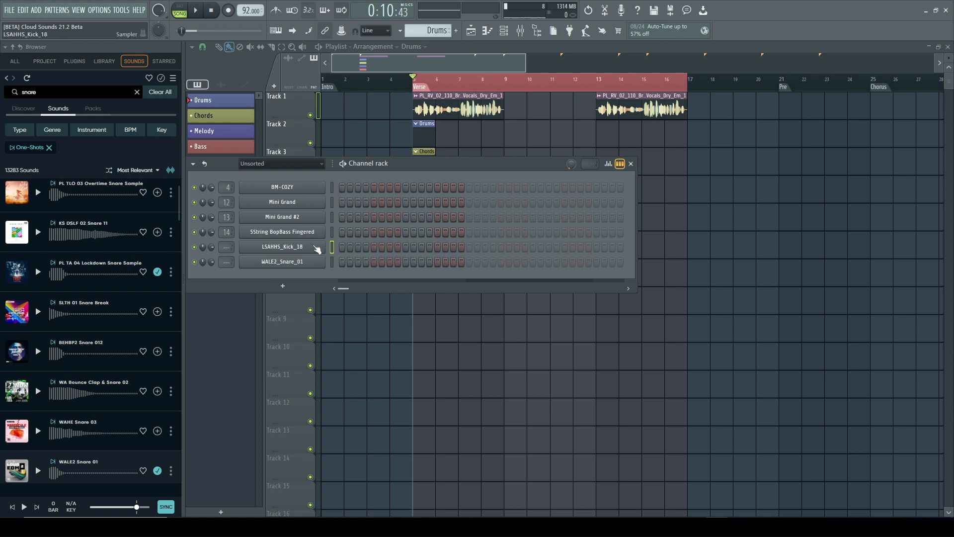
- Program three kick hits and one snare hit in the Drums step pattern
{"action": "left_click", "coordinate": [342, 246]}
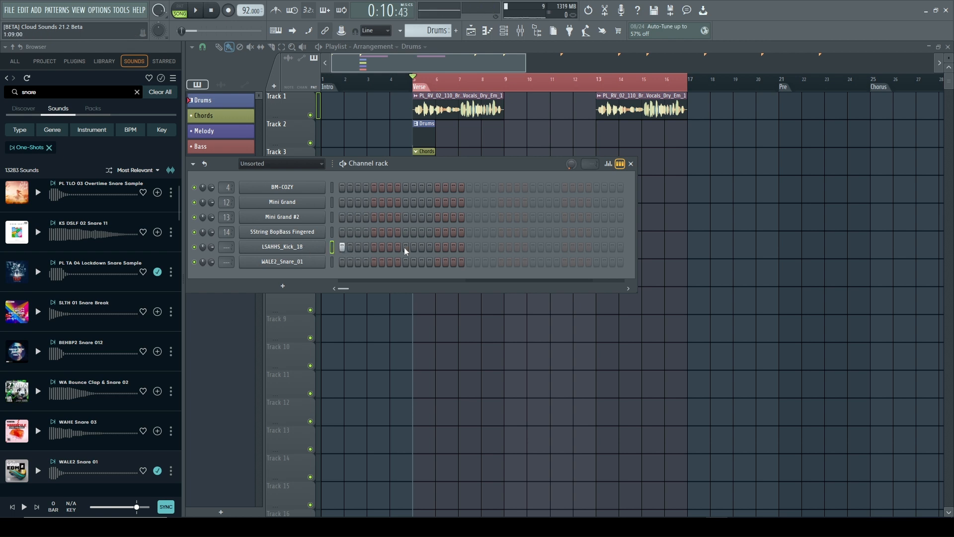
{"action": "left_click", "coordinate": [421, 246]}
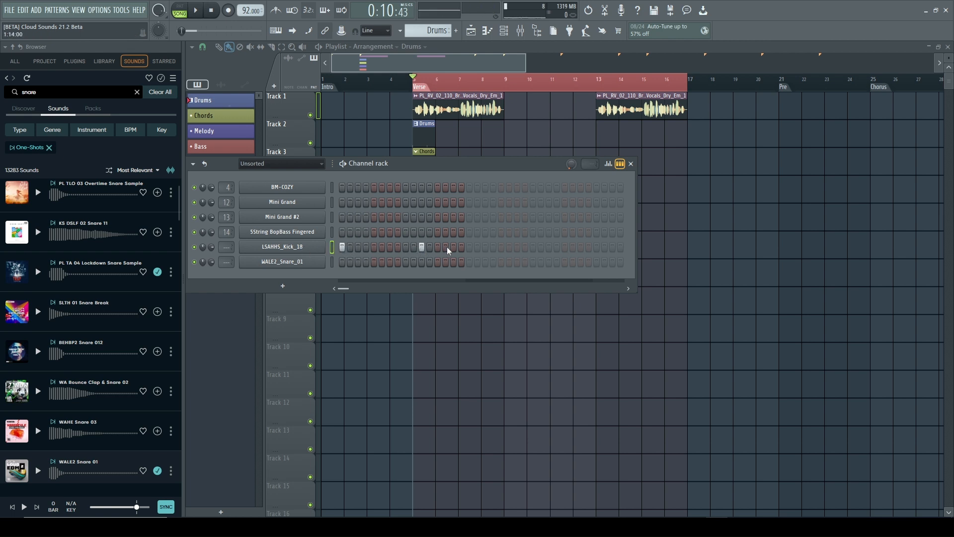
{"action": "left_click", "coordinate": [452, 247]}
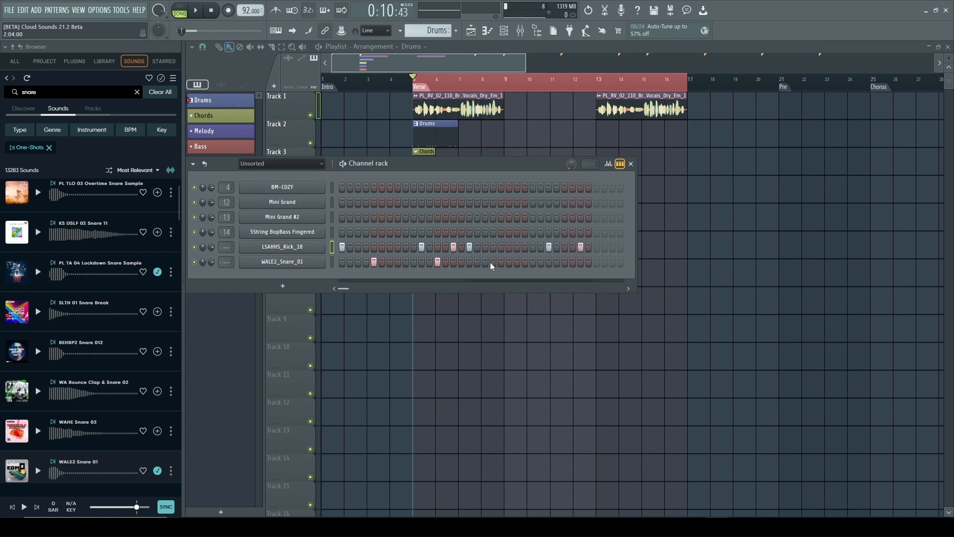
{"action": "left_click", "coordinate": [501, 262]}
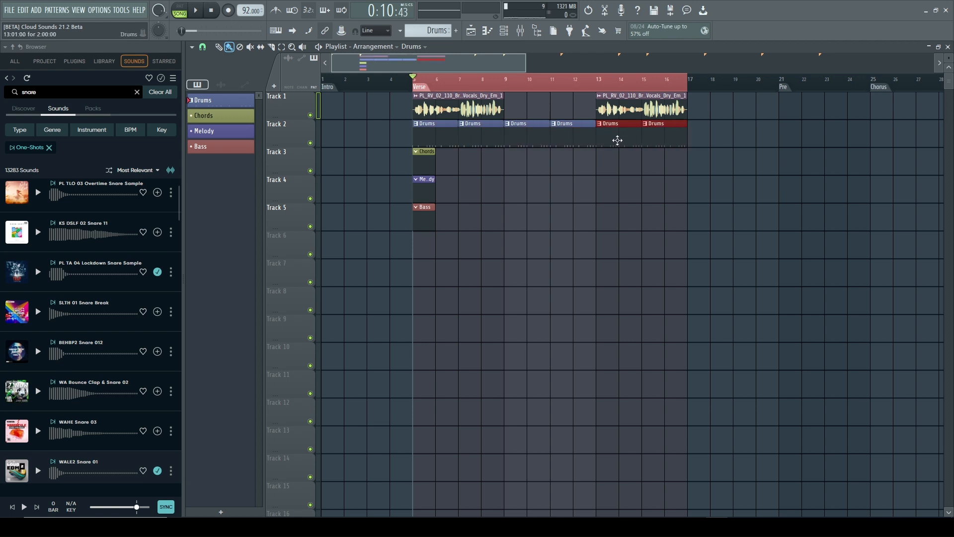
- Bring up the kick channel's settings and Mixer, targeting the Kick insert
{"action": "left_click", "coordinate": [195, 10]}
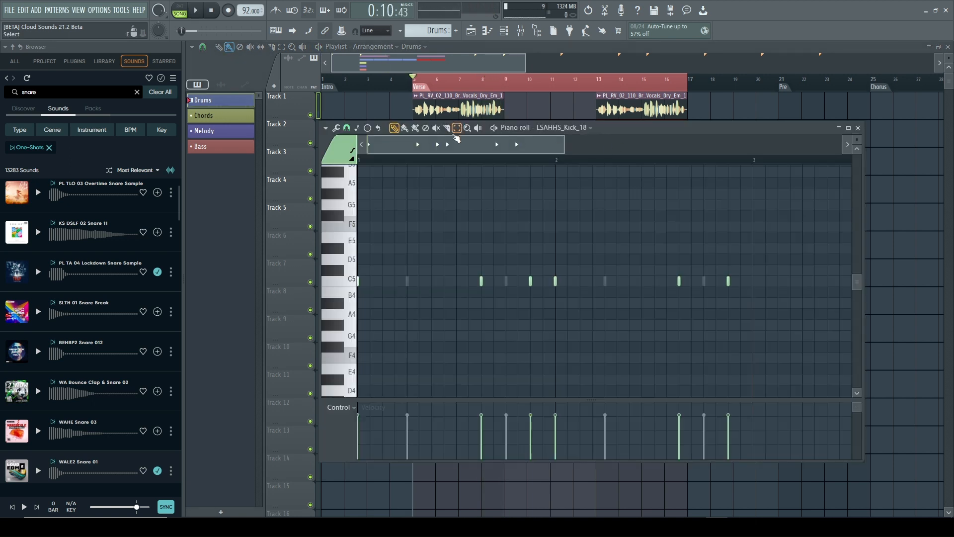
{"action": "left_click", "coordinate": [503, 30]}
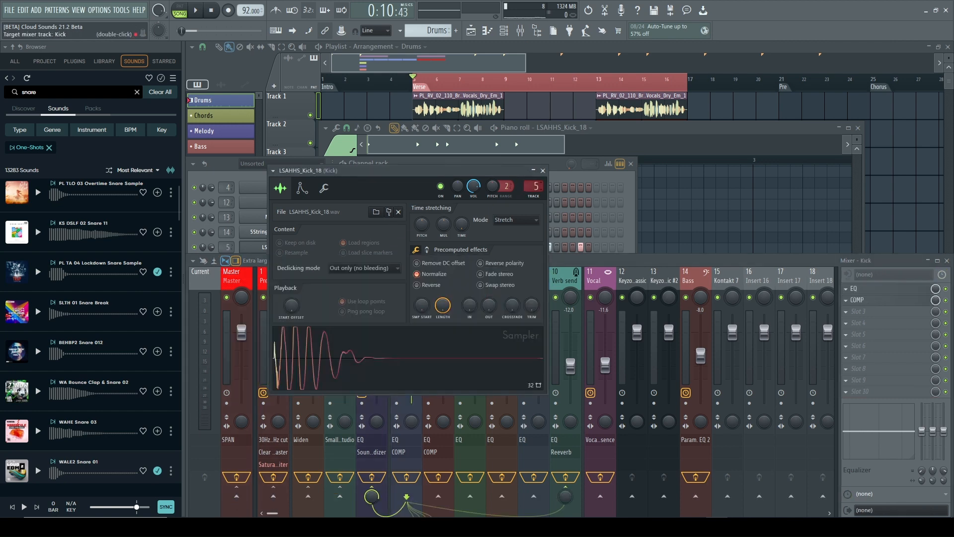
- Route WALE2 Snare 01 to the Snare mixer track and adjust the Kick insert volume
{"action": "left_click", "coordinate": [542, 170]}
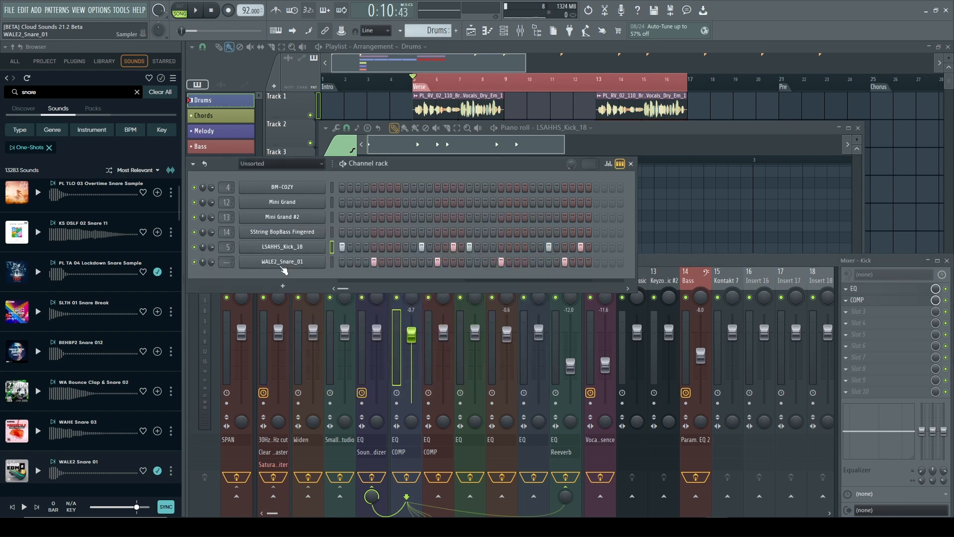
{"action": "double_click", "coordinate": [281, 261]}
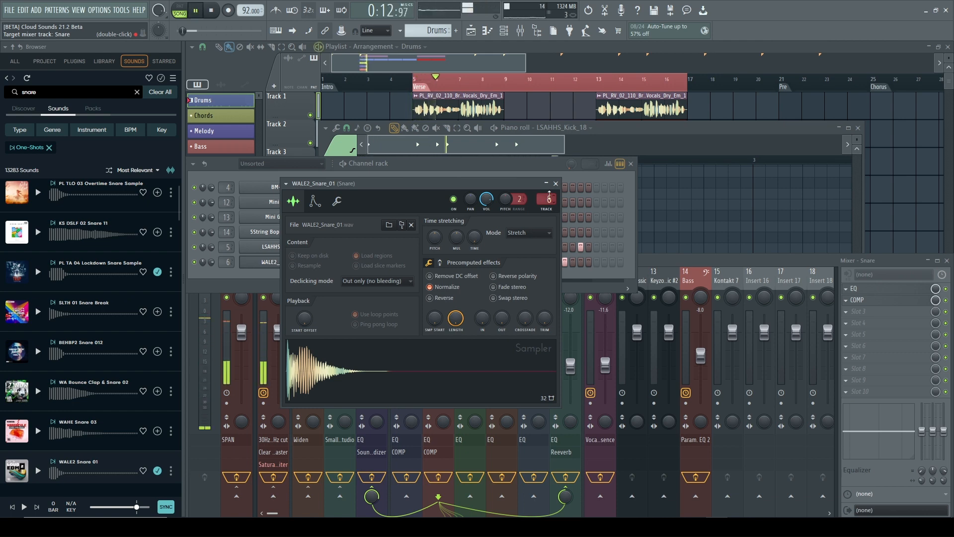
{"action": "left_click", "coordinate": [554, 183]}
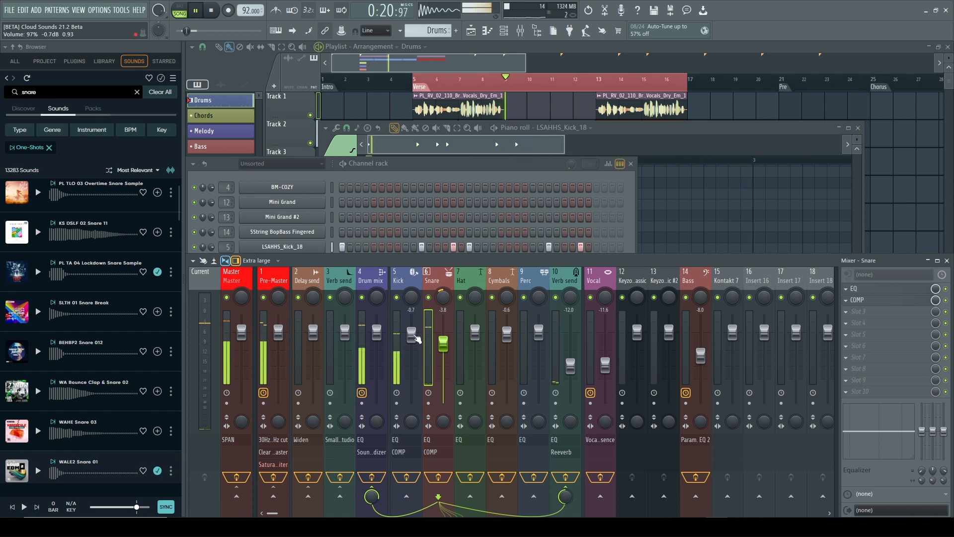
{"action": "left_click", "coordinate": [405, 280]}
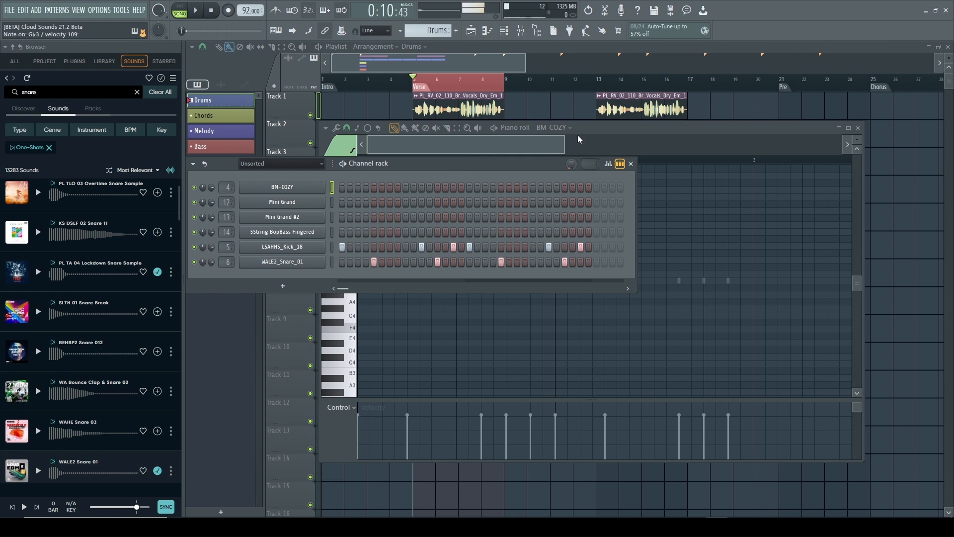
- Place repeated G#3 hi-hat notes across two bars in the BM-COZY piano roll
{"action": "left_click", "coordinate": [631, 163]}
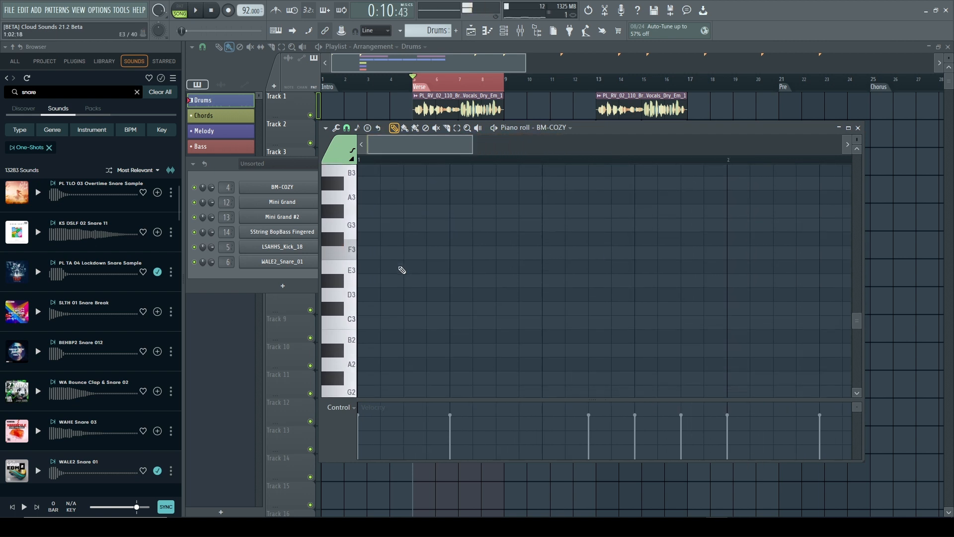
{"action": "left_click", "coordinate": [377, 239]}
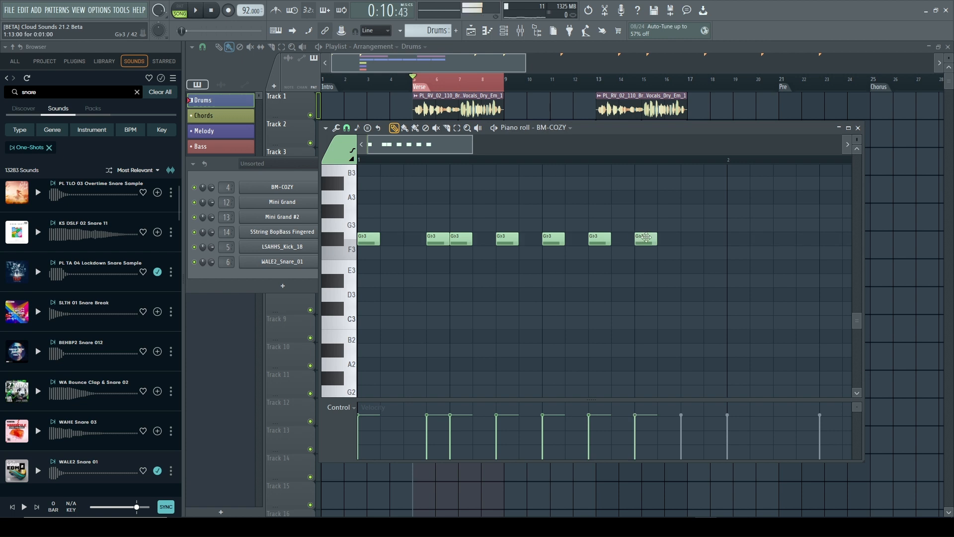
{"action": "left_click", "coordinate": [709, 239]}
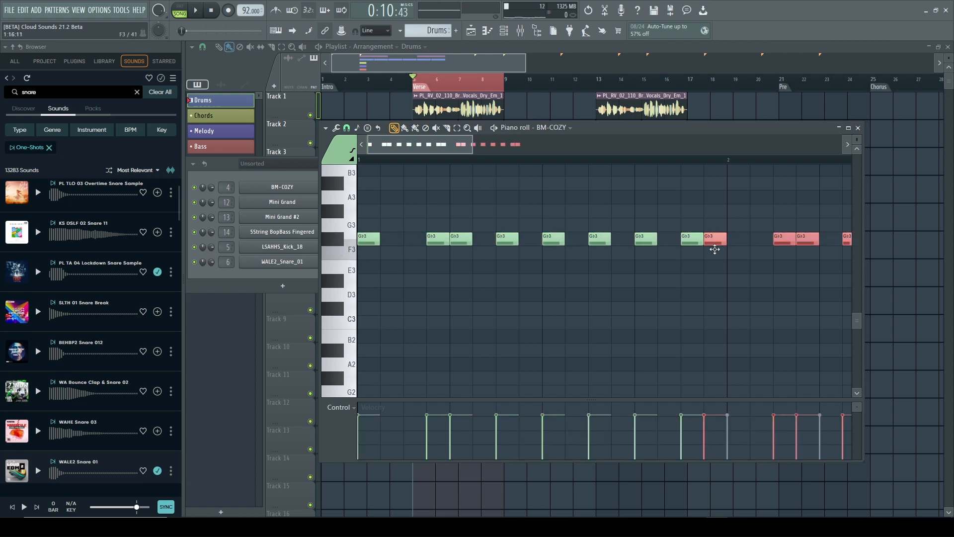
{"action": "left_click", "coordinate": [195, 10]}
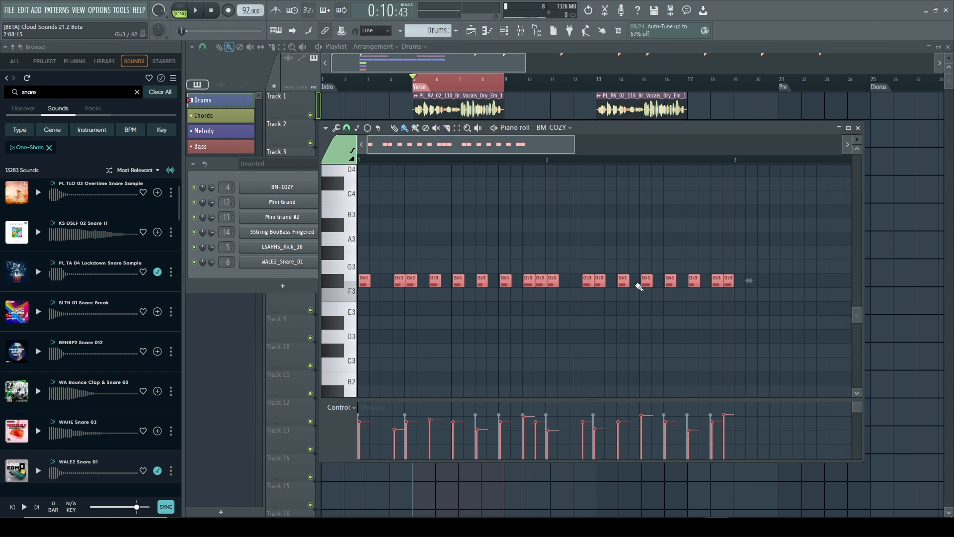
{"action": "mouse_move", "coordinate": [19, 130]}
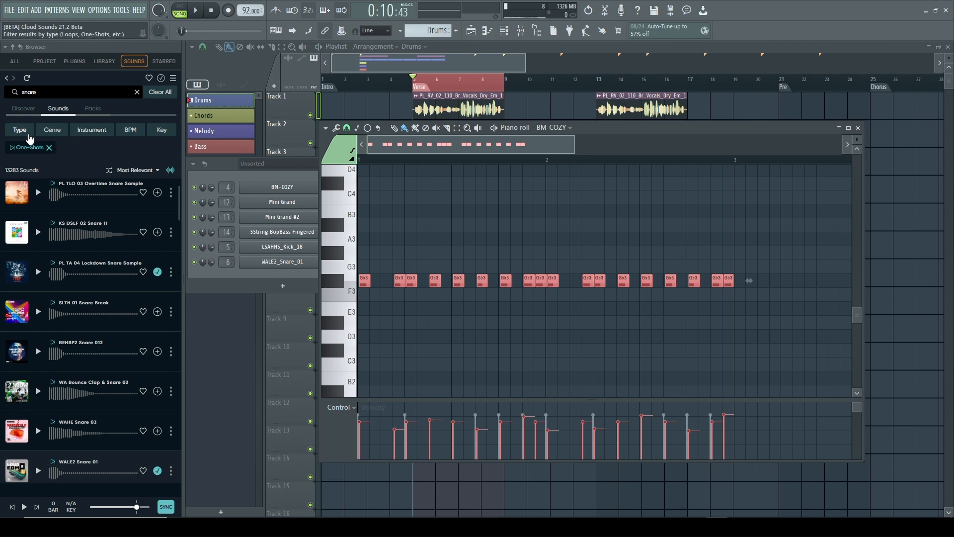
- Open the Instrument and Key filters and clear 'snare' to list 86,655 one-shots
{"action": "left_click", "coordinate": [91, 130]}
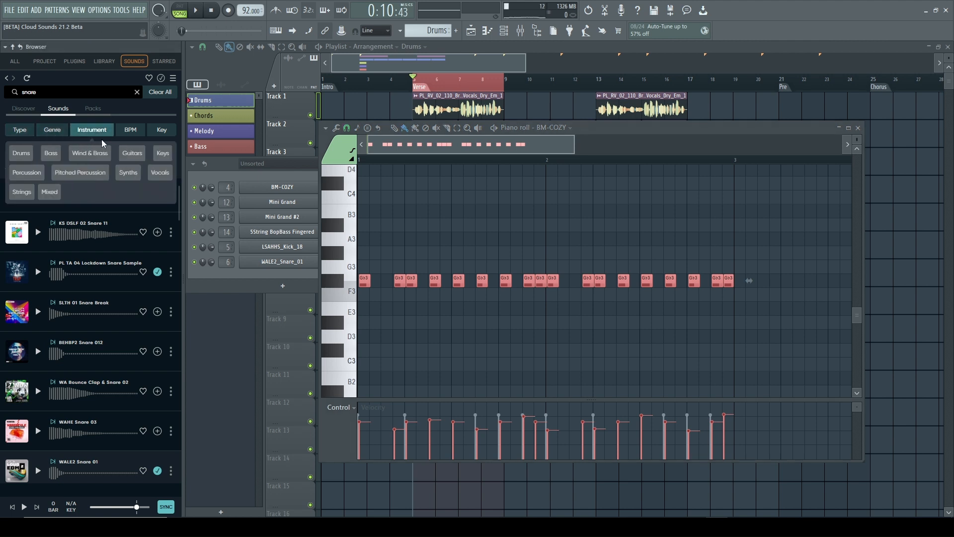
{"action": "left_click", "coordinate": [161, 130]}
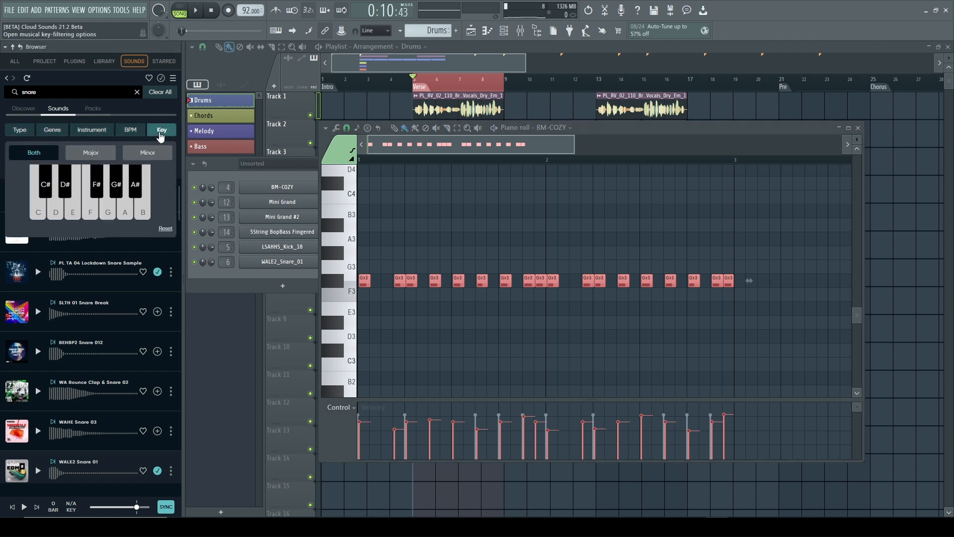
{"action": "mouse_move", "coordinate": [130, 130]}
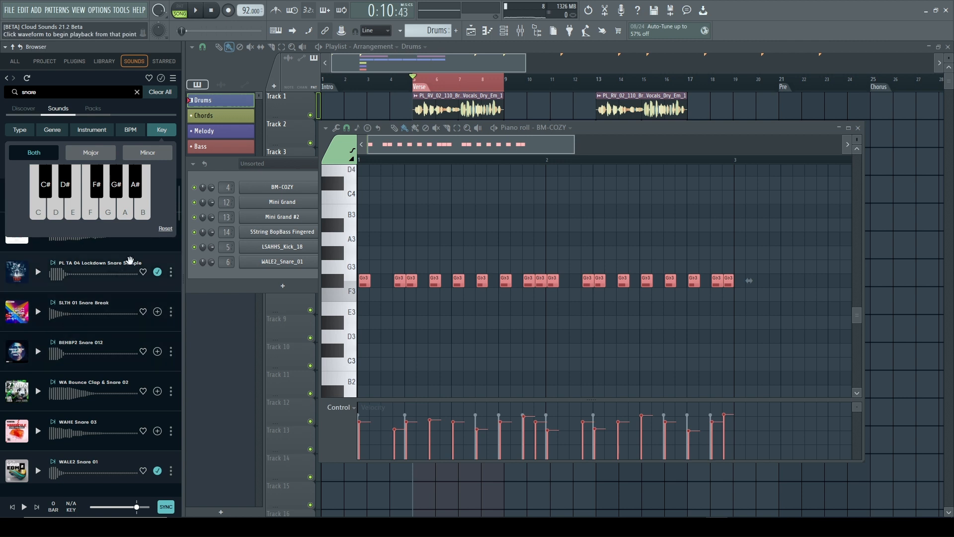
{"action": "mouse_move", "coordinate": [115, 114]}
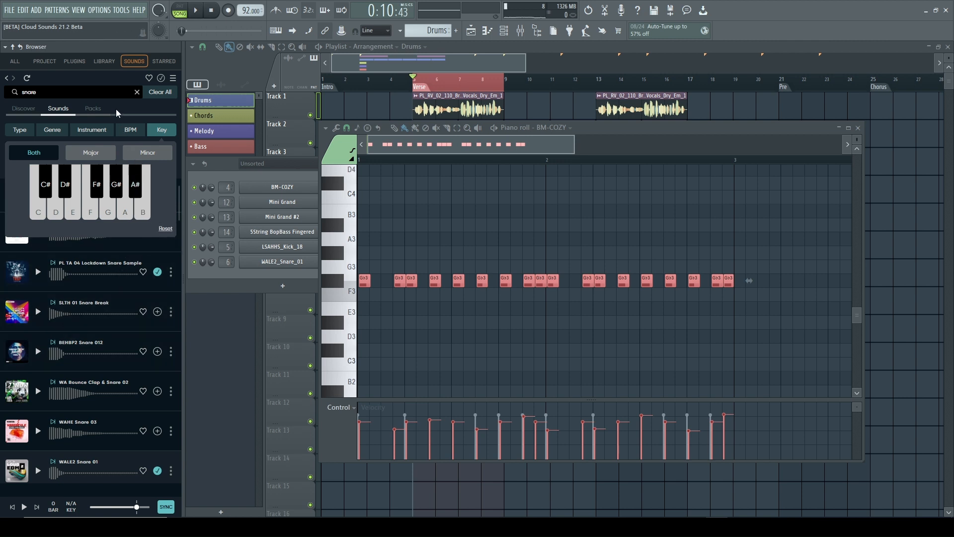
{"action": "left_click", "coordinate": [160, 92]}
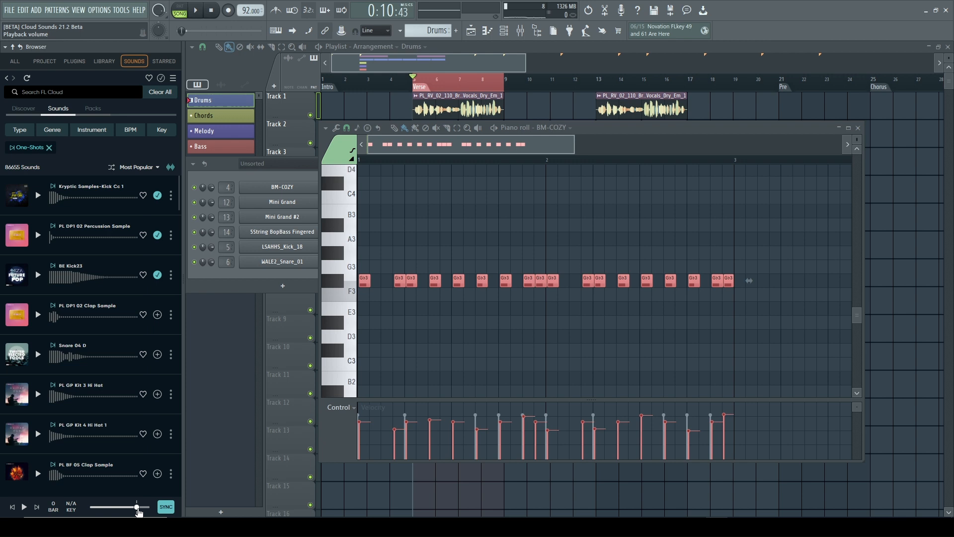
{"action": "mouse_move", "coordinate": [79, 195]}
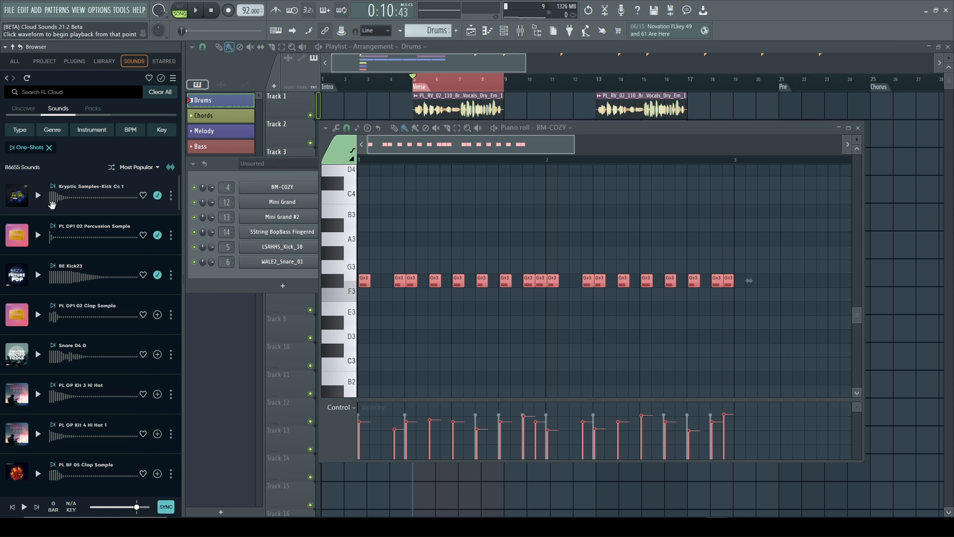
{"action": "mouse_move", "coordinate": [3, 75]}
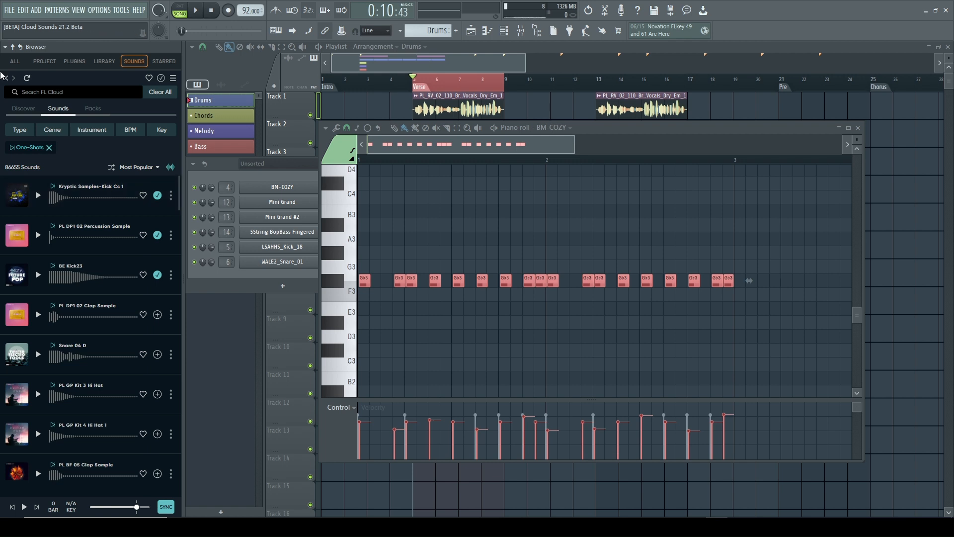
{"action": "left_click", "coordinate": [73, 92]}
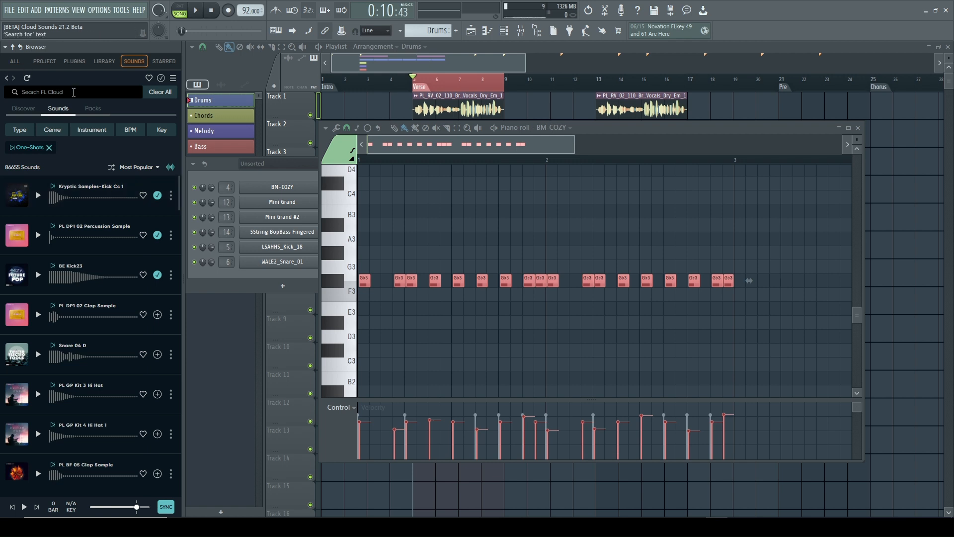